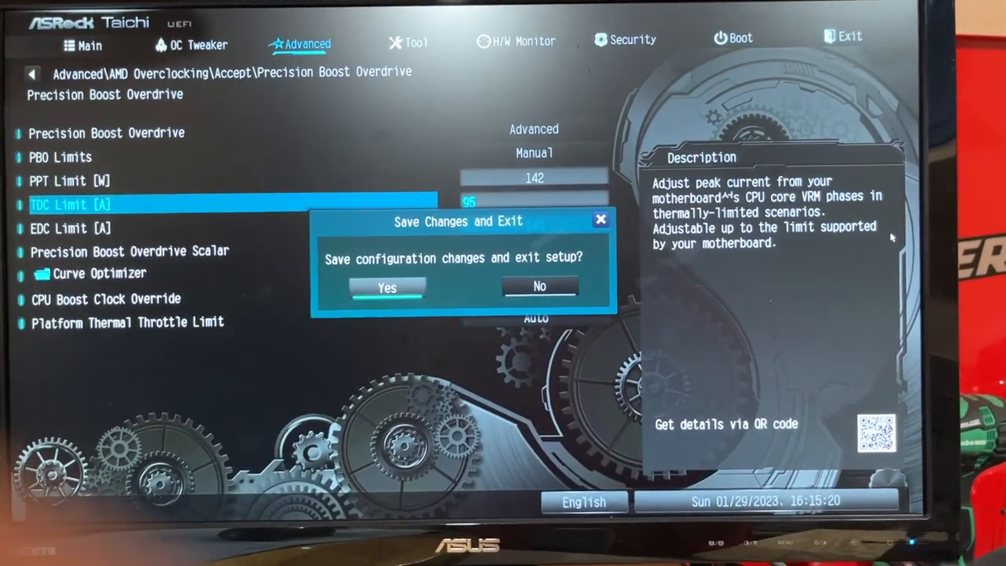
Step: Confirm Yes in the Save Changes and Exit dialog to apply the boost settings and reboot
{"action": "left_click", "coordinate": [387, 286]}
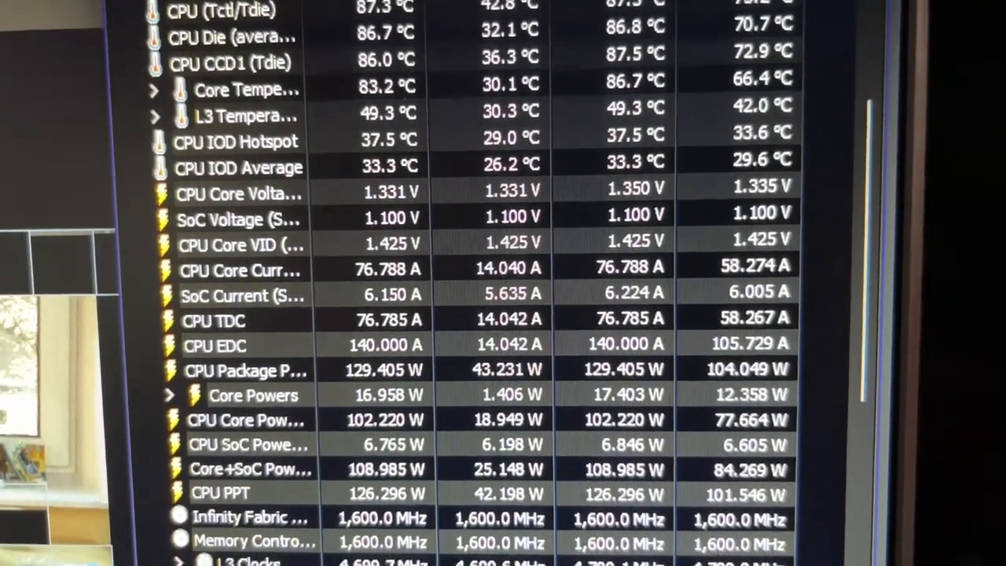
{"action": "scroll", "scroll_direction": "down", "scroll_amount": 3}
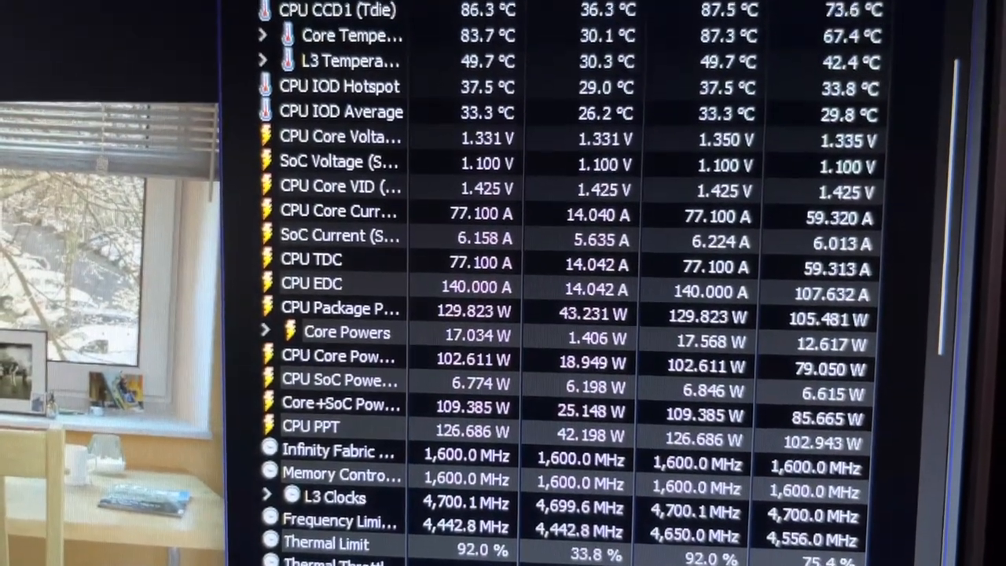
{"action": "scroll", "scroll_direction": "down", "scroll_amount": 3}
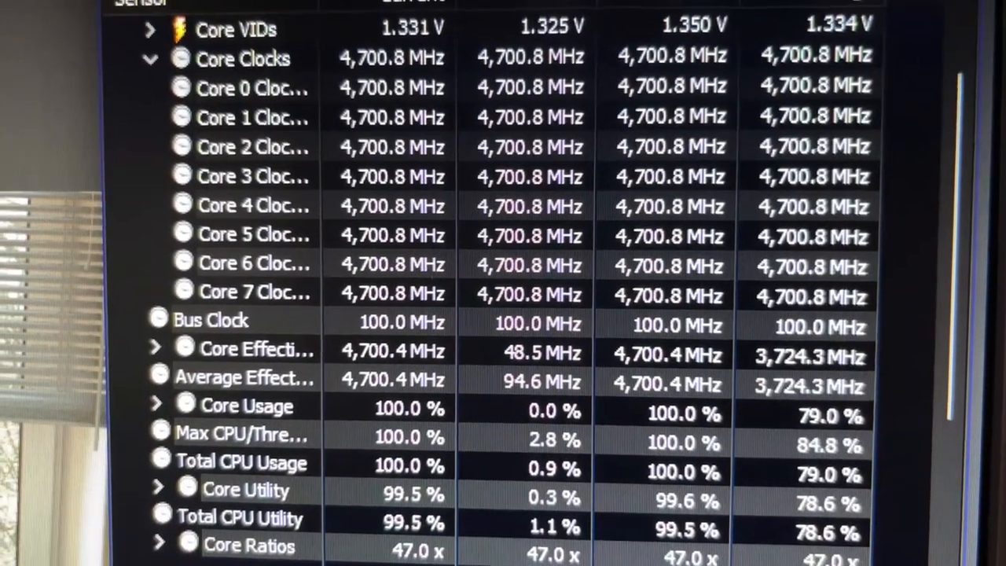
{"action": "scroll", "scroll_direction": "down", "scroll_amount": 3}
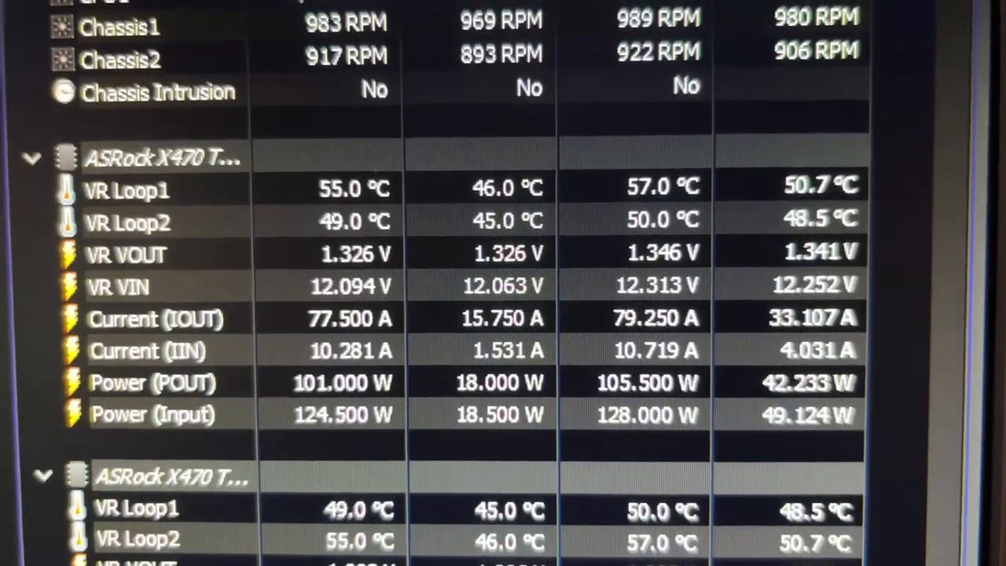